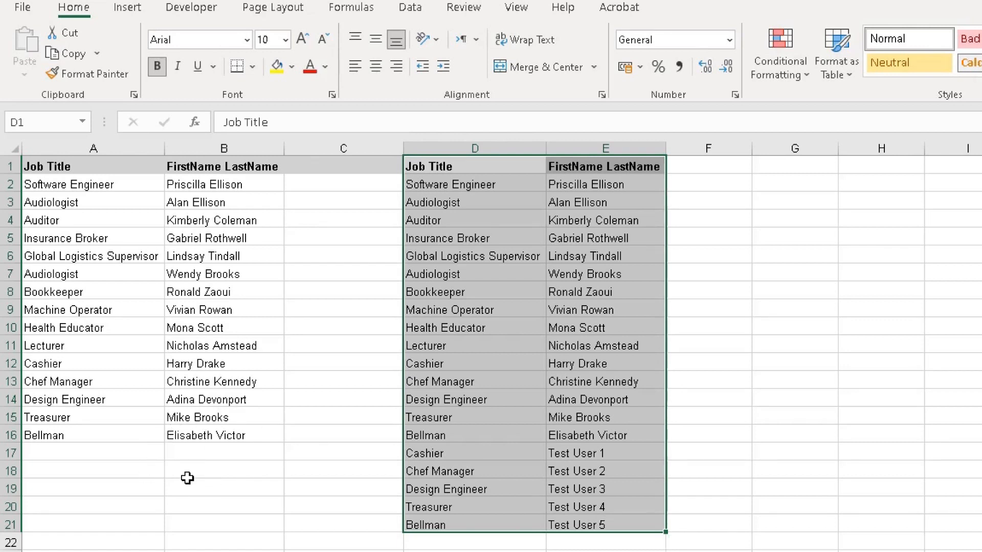
pyautogui.moveTo(198, 472)
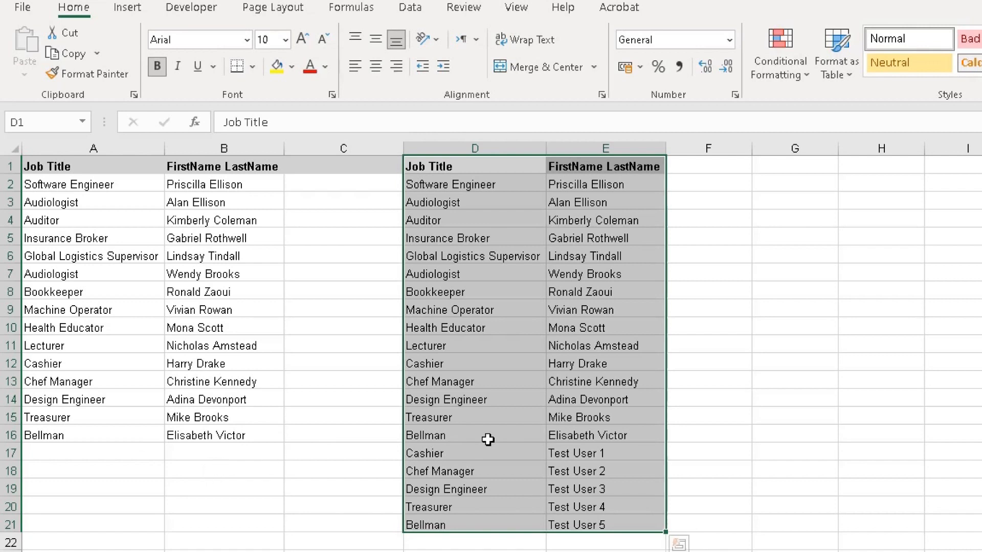
pyautogui.moveTo(438, 453)
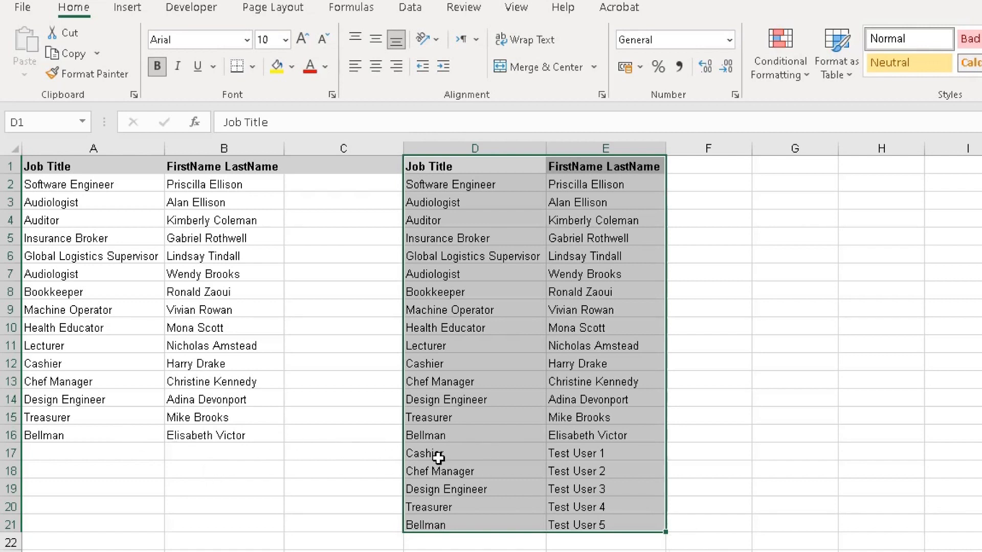
pyautogui.moveTo(201, 183)
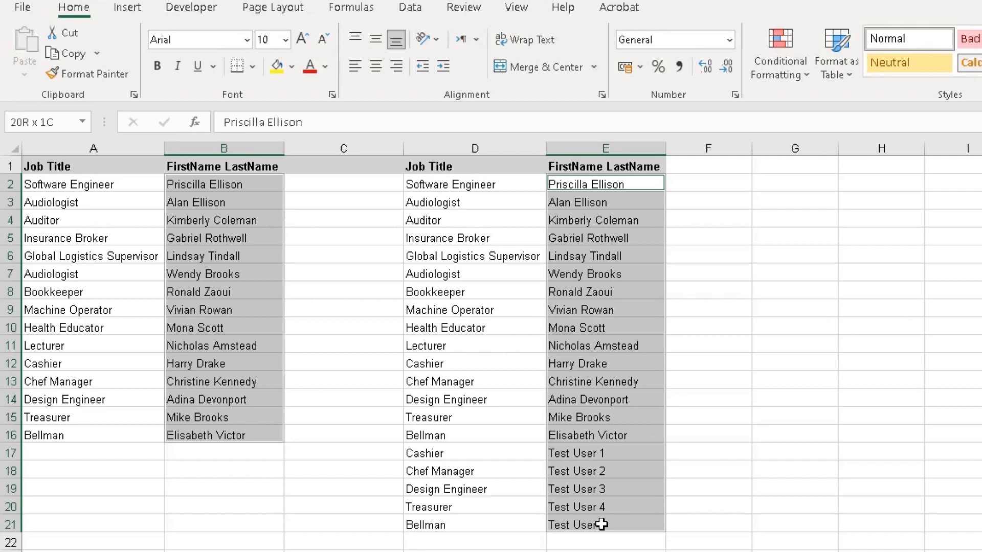
# Bring up the Conditional Formatting menu on the Home tab for the selected name lists
pyautogui.click(604, 183)
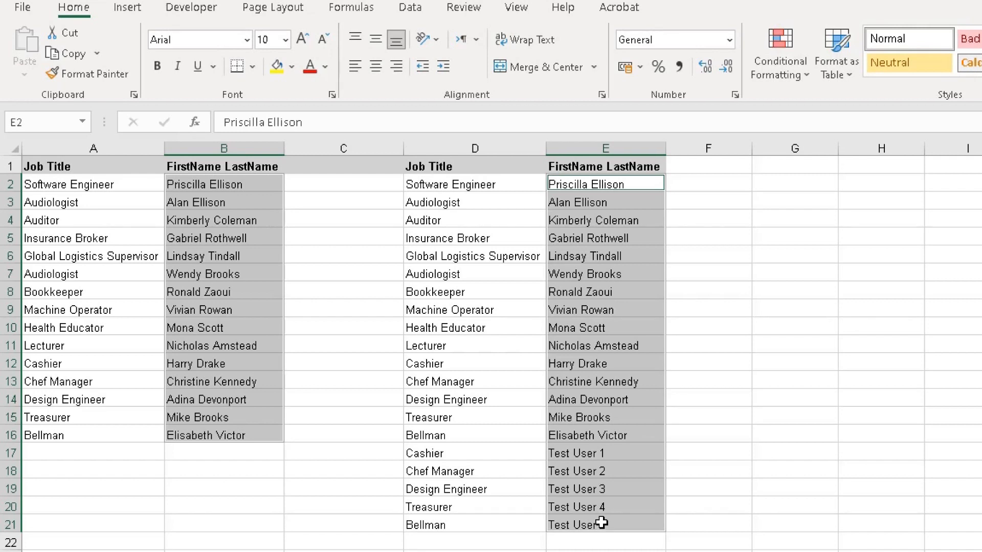
pyautogui.moveTo(153, 58)
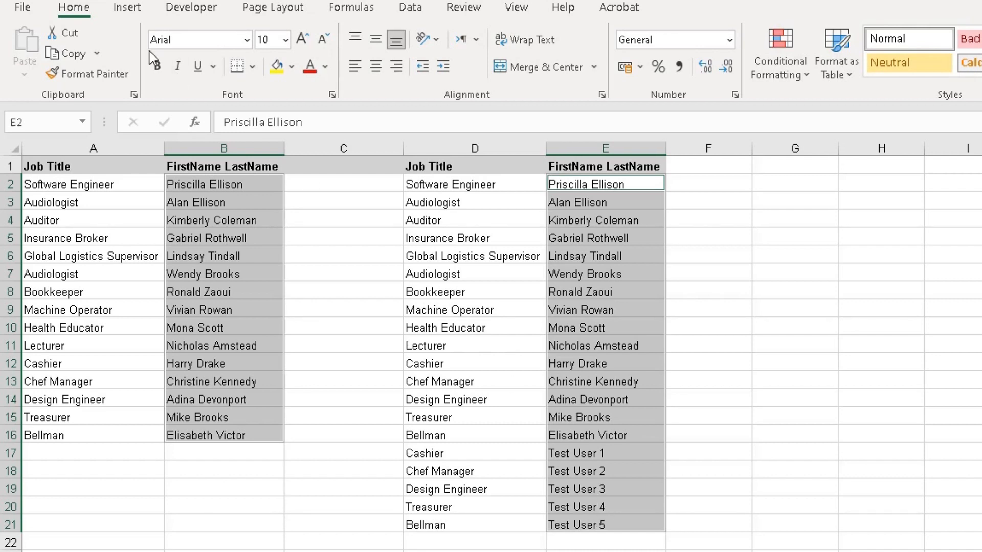
pyautogui.click(73, 7)
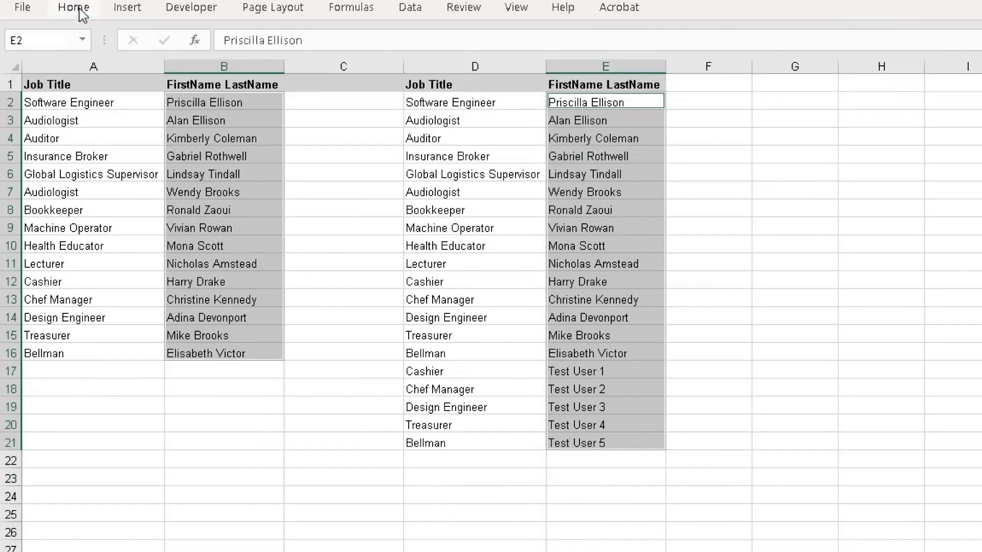
pyautogui.click(73, 7)
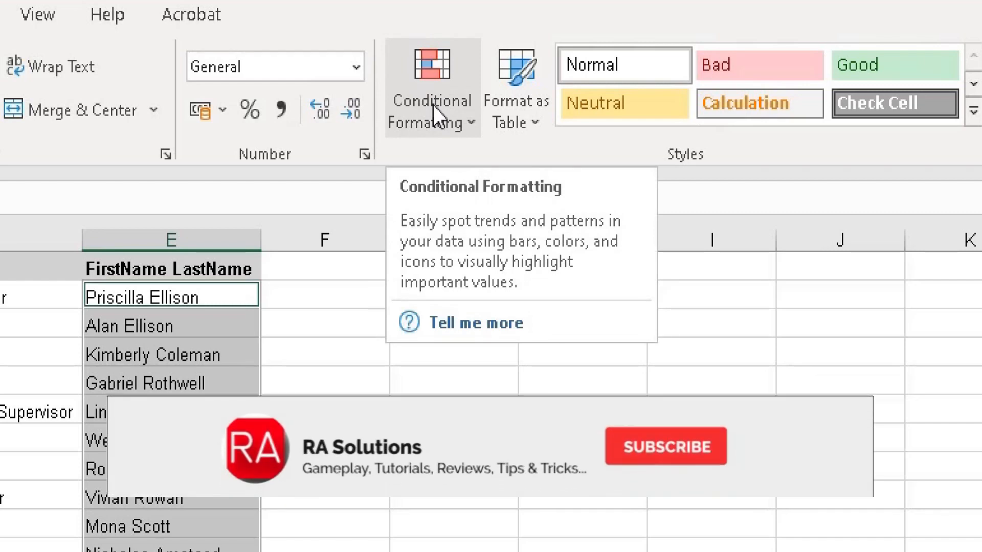
pyautogui.click(665, 446)
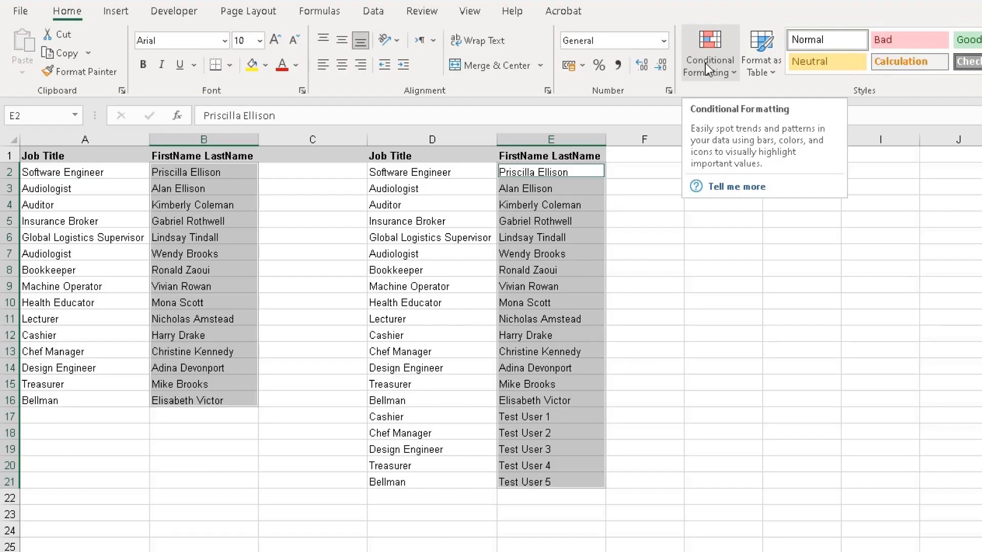
pyautogui.click(708, 52)
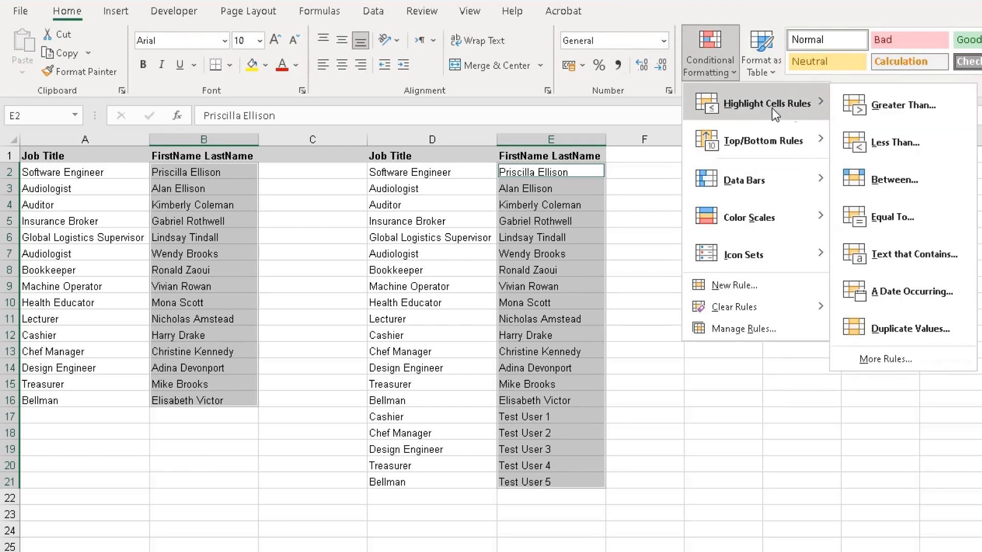
pyautogui.moveTo(902, 104)
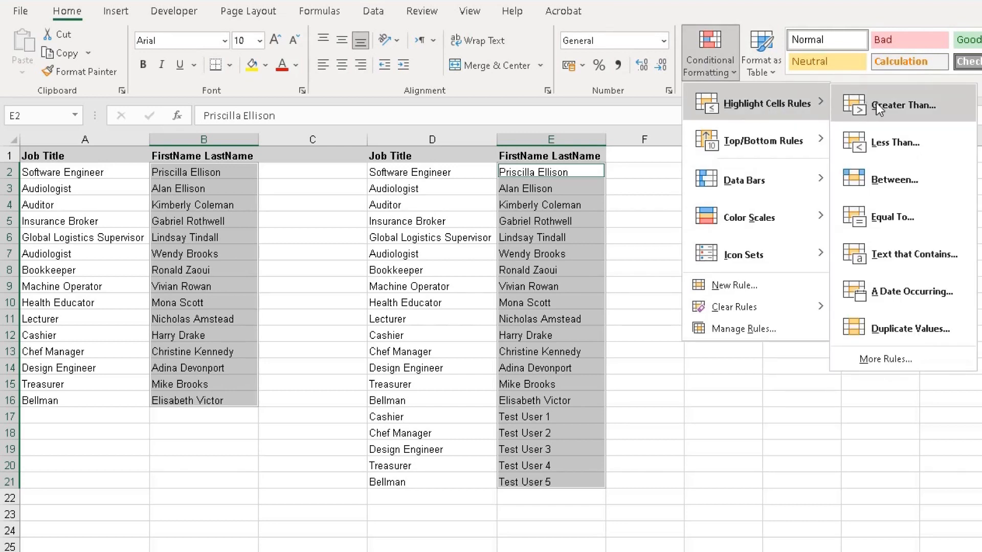
pyautogui.moveTo(905, 328)
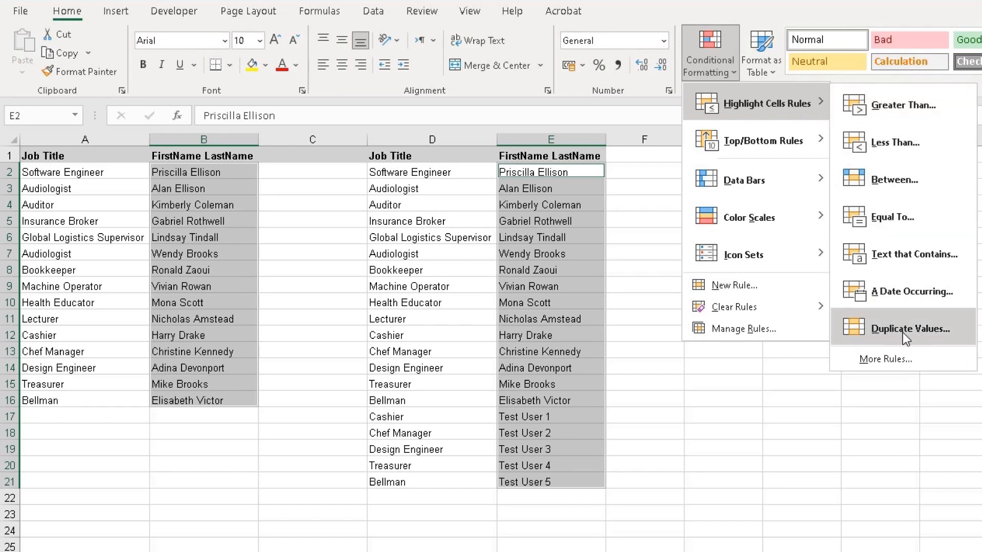
# Start a Duplicate Values highlight rule so names shared by both lists are previewed
pyautogui.click(900, 328)
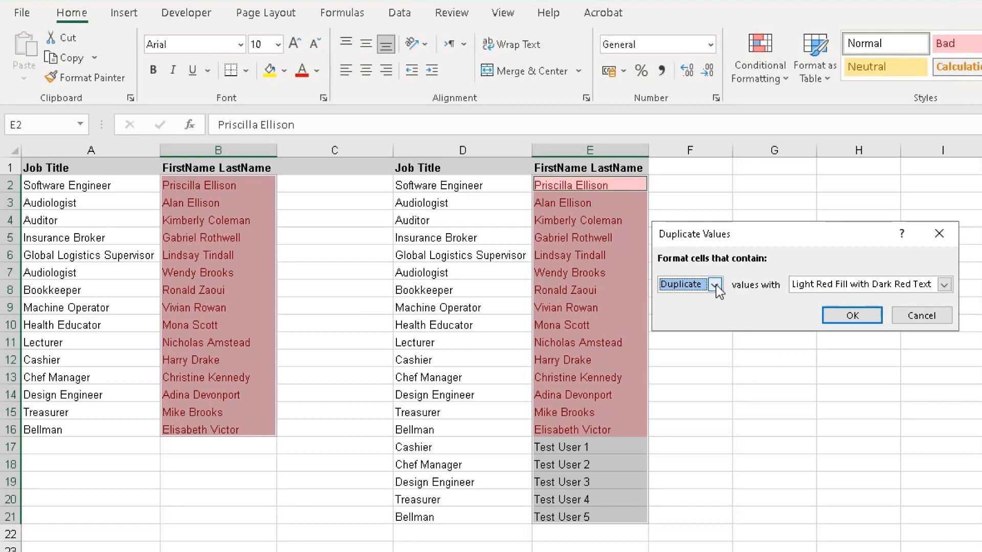
# Switch the rule to Unique values with Green Fill with Dark Green Text and apply it
pyautogui.click(715, 284)
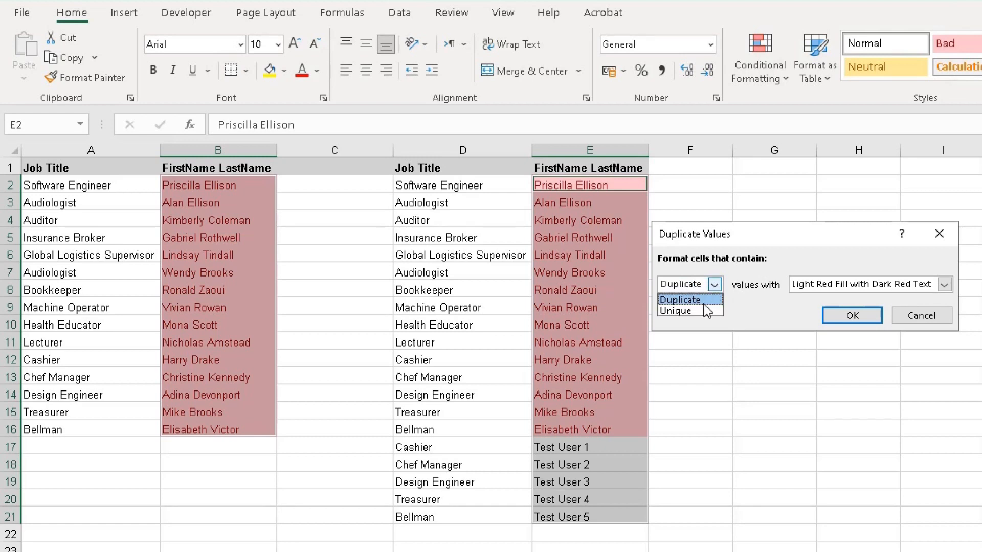
pyautogui.click(676, 311)
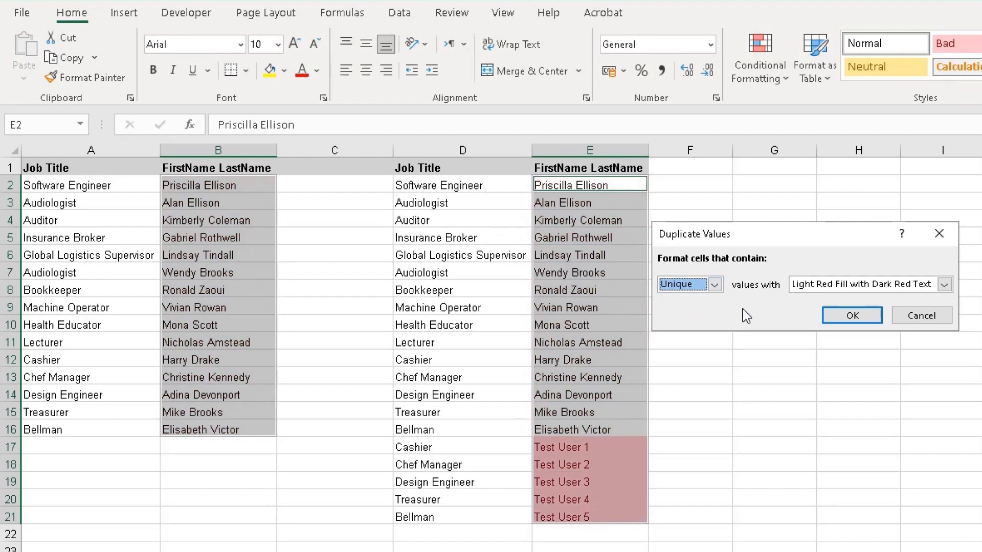
pyautogui.moveTo(702, 366)
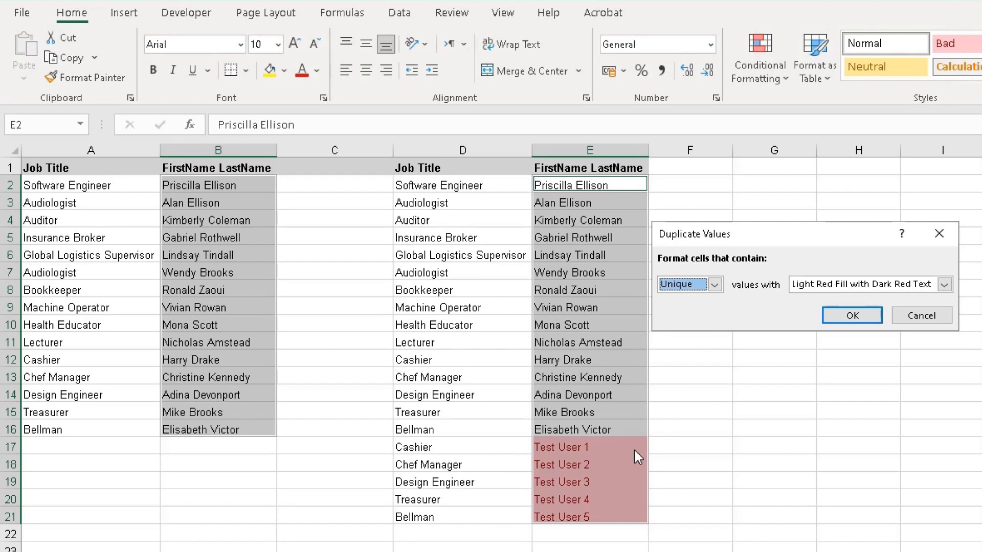
pyautogui.moveTo(233, 400)
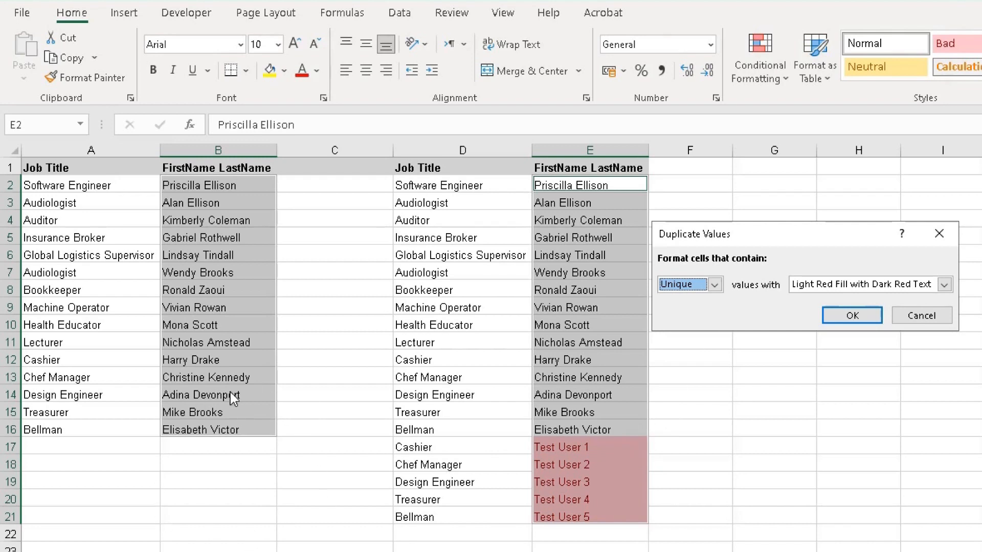
pyautogui.click(945, 284)
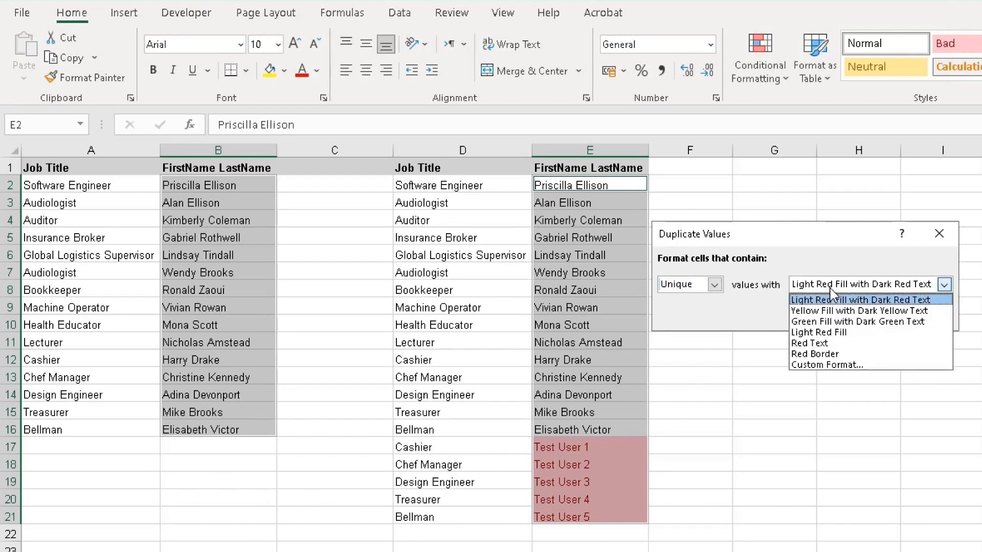
pyautogui.click(858, 321)
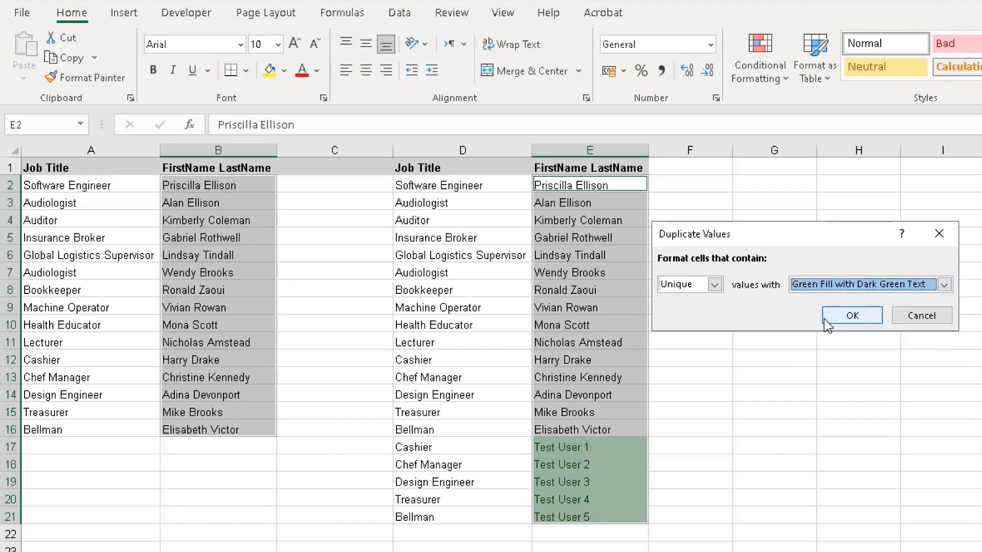
pyautogui.click(852, 315)
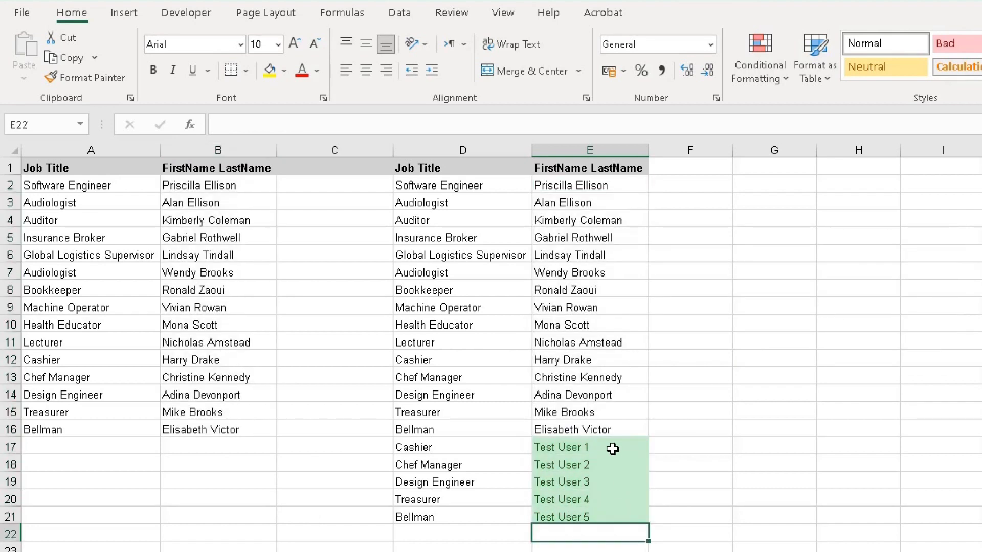
# Select the five new test-user rows D17 to E21 in the second list
pyautogui.moveTo(561, 447); pyautogui.dragTo(562, 516)
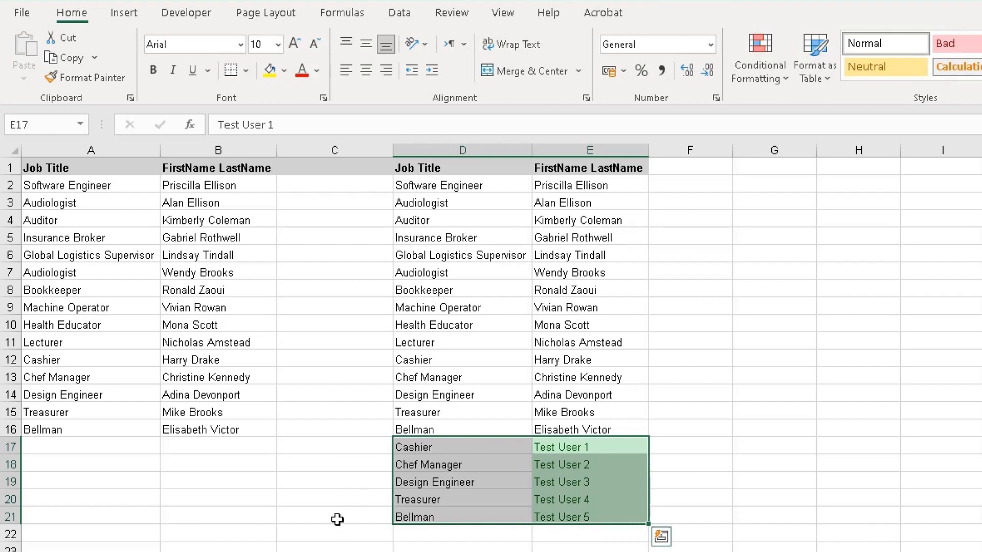
pyautogui.moveTo(357, 548)
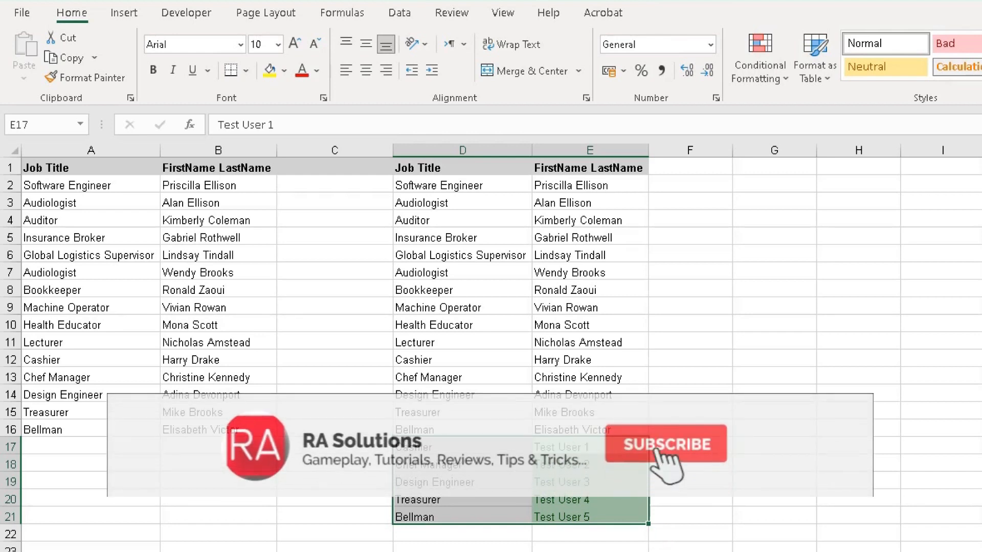
pyautogui.click(665, 444)
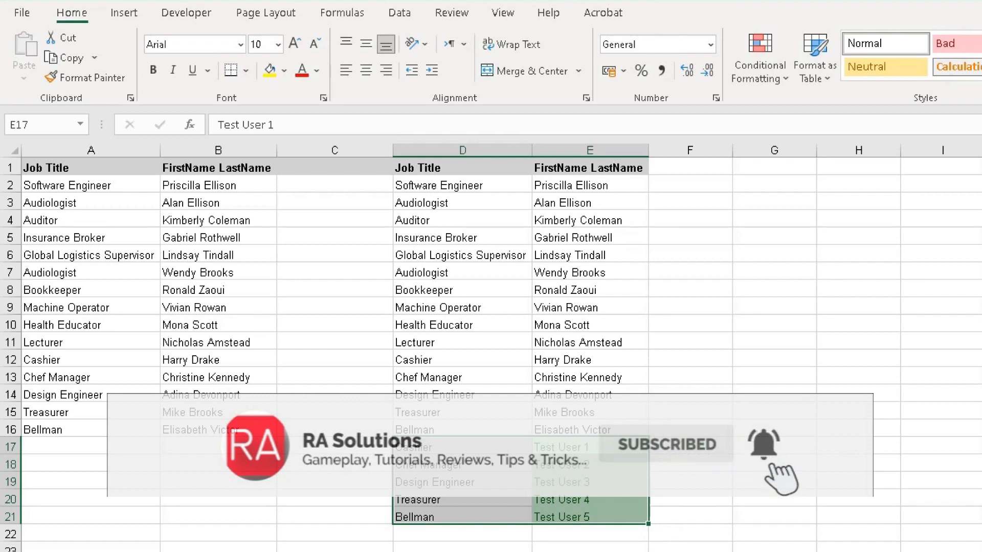